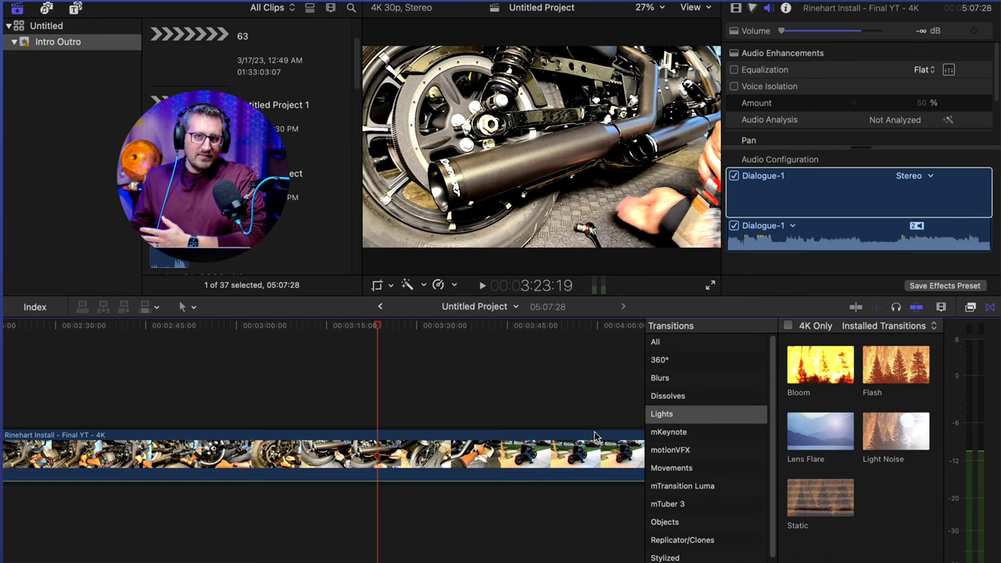
pyautogui.moveTo(544, 363)
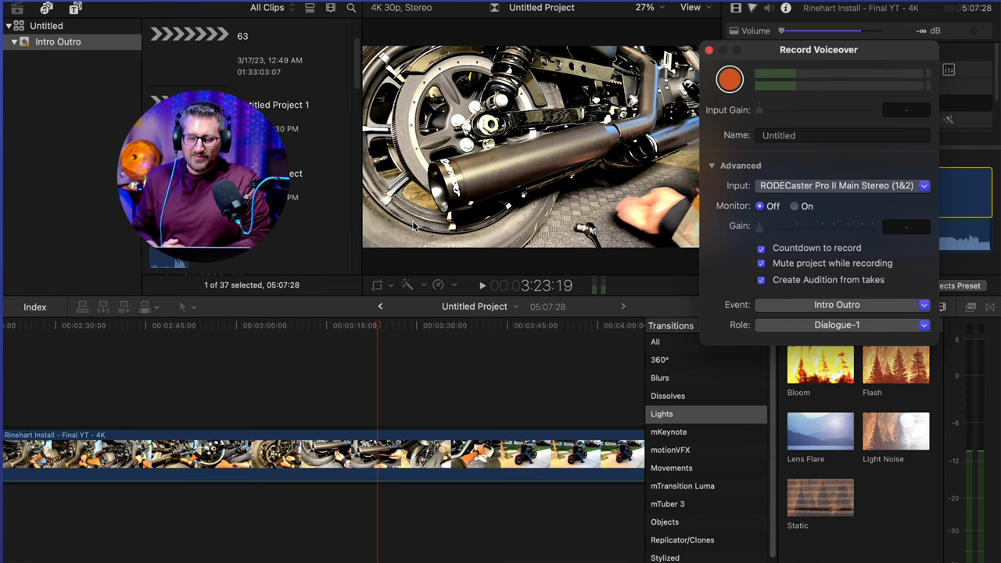
pyautogui.moveTo(810, 147)
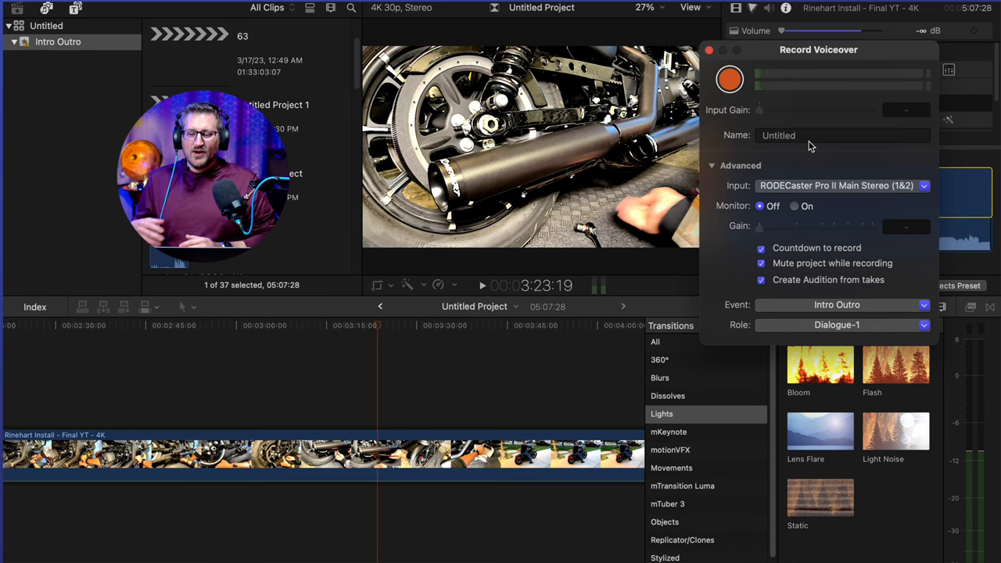
pyautogui.moveTo(810, 144)
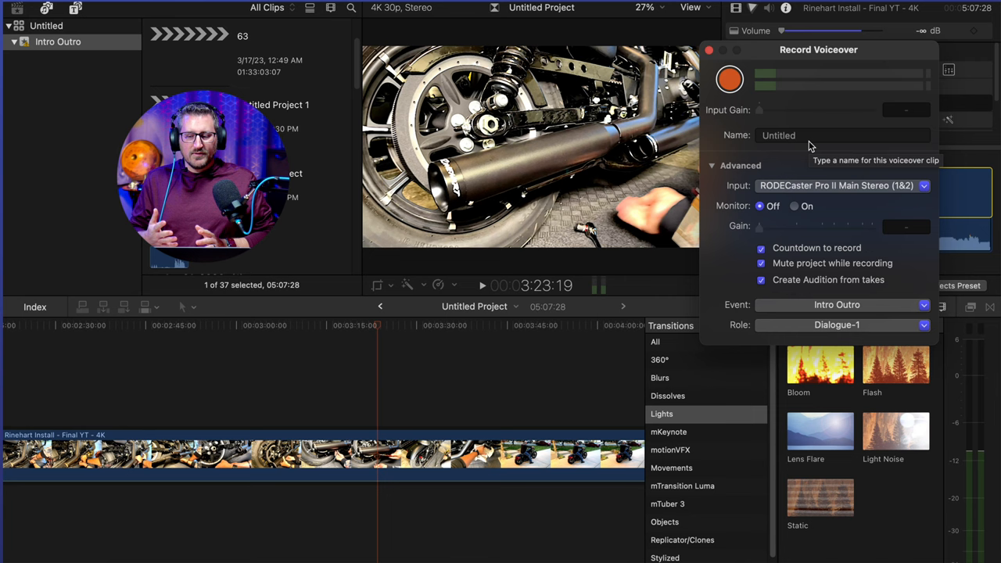
pyautogui.moveTo(841, 191)
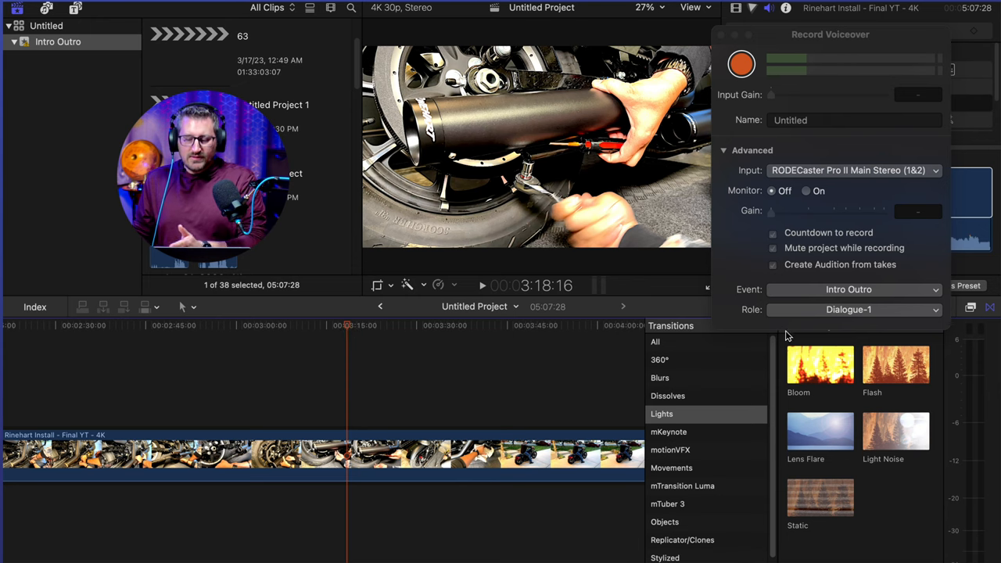
pyautogui.moveTo(530, 332)
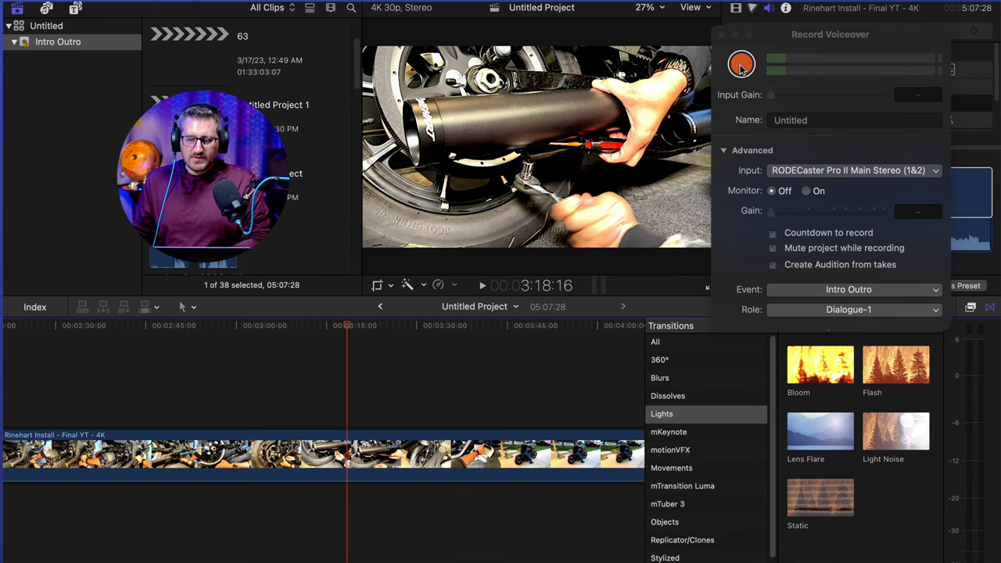
# Step: Record the second voiceover take, adding clip Untitled-4 beneath the video
pyautogui.click(741, 64)
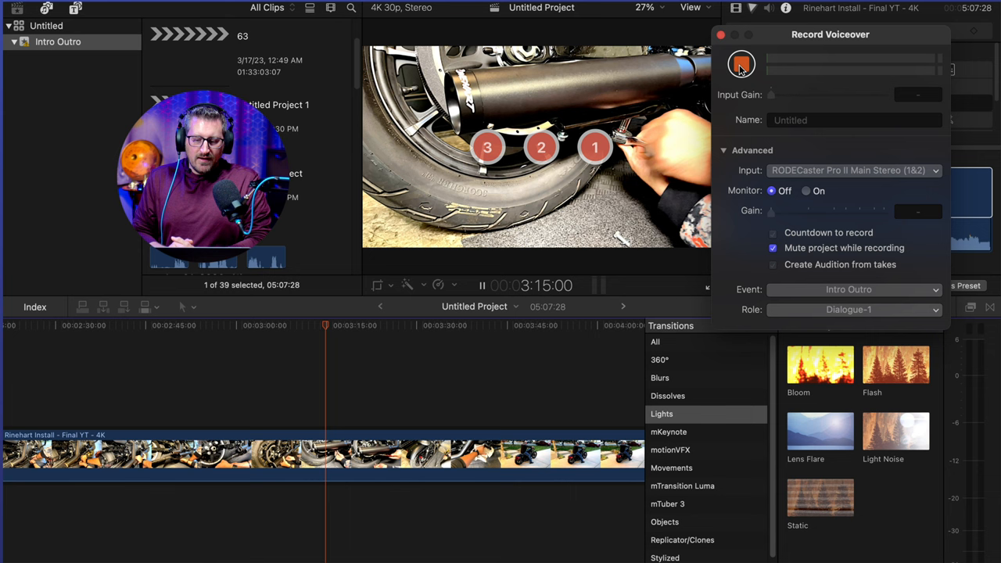
pyautogui.click(741, 64)
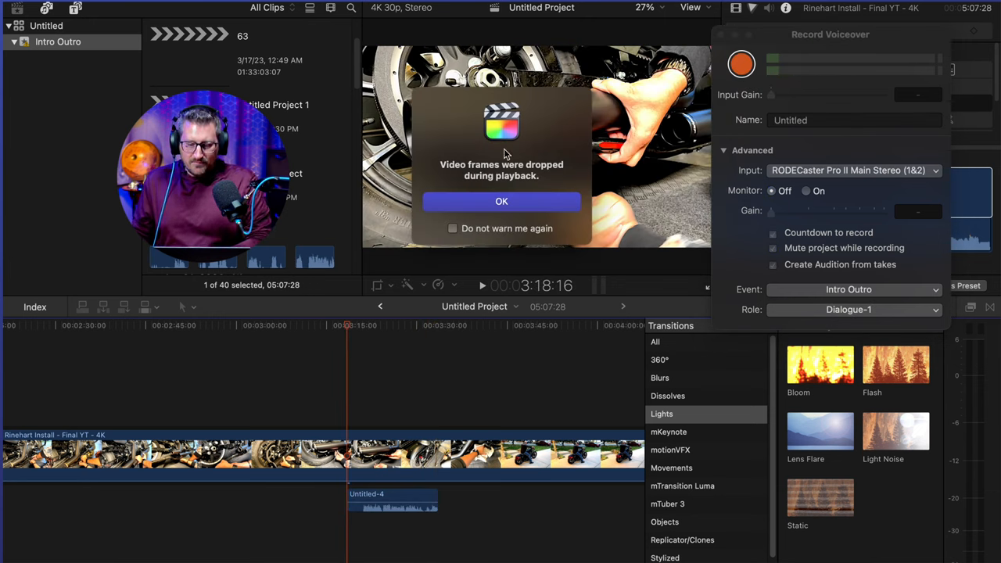
# Step: Dismiss the 'Video frames were dropped during playback' alert with OK
pyautogui.click(500, 200)
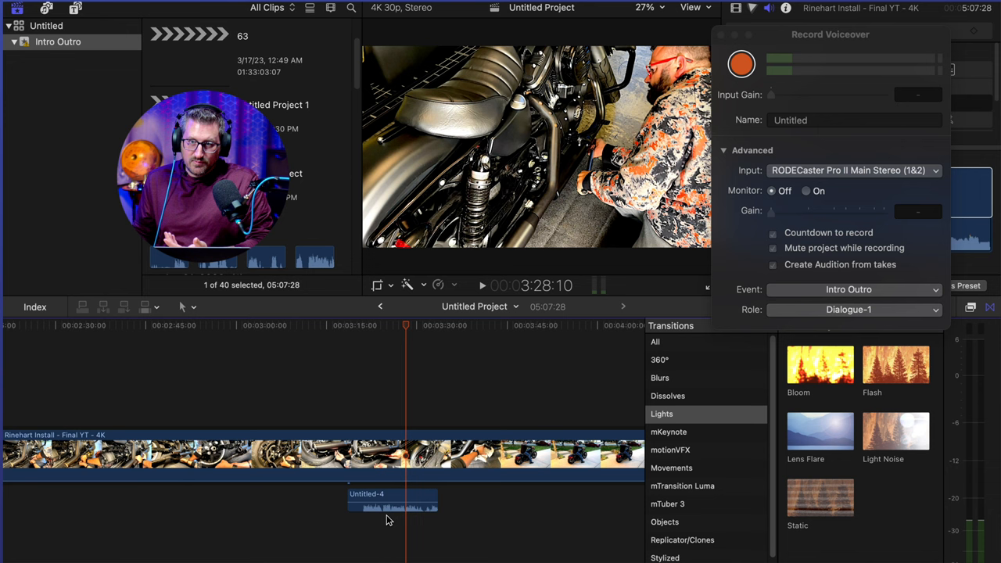
# Step: Move the Untitled-4 voiceover clip to an earlier position under the video and close the recorder
pyautogui.click(391, 499)
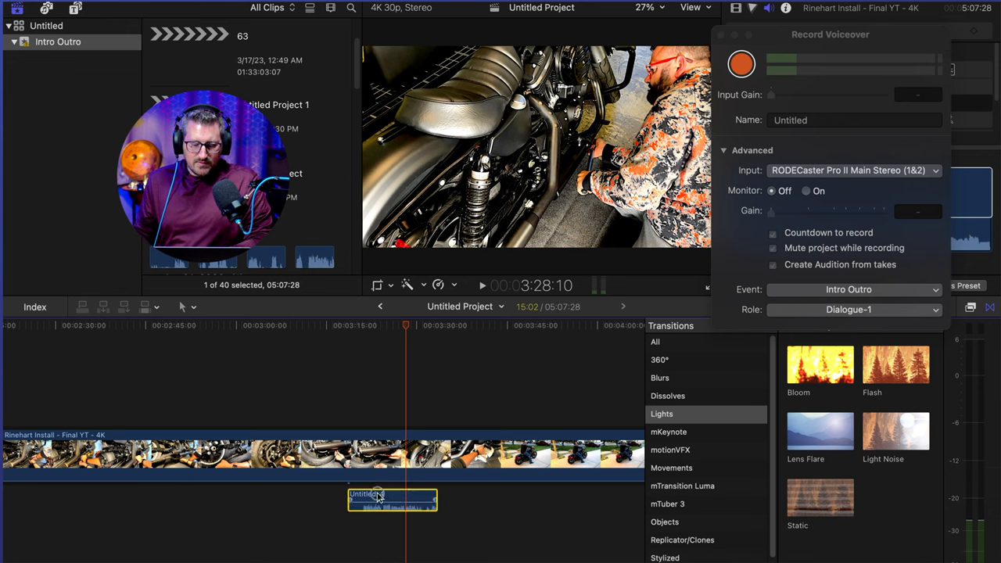
pyautogui.moveTo(391, 499); pyautogui.dragTo(450, 499)
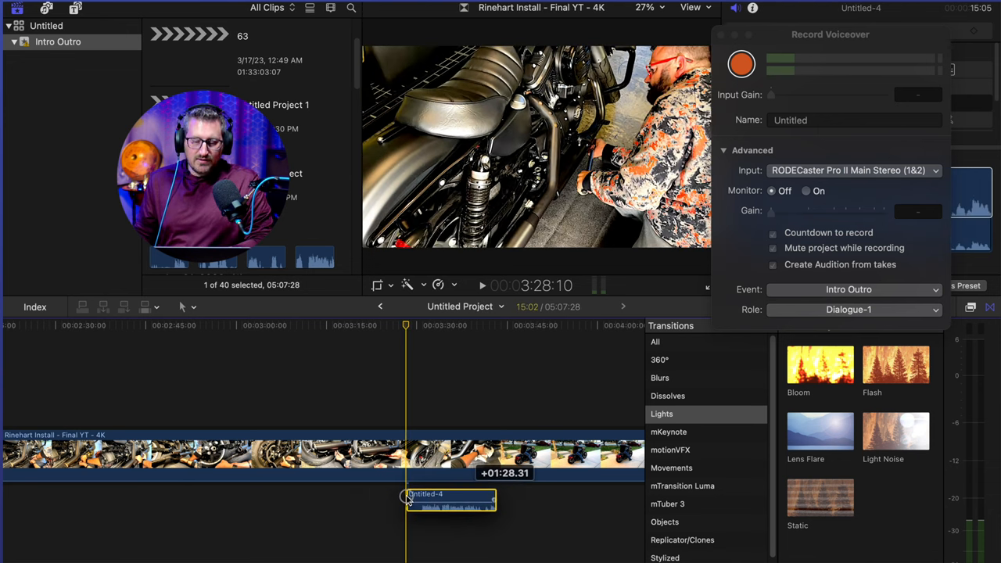
pyautogui.moveTo(450, 499); pyautogui.dragTo(359, 498)
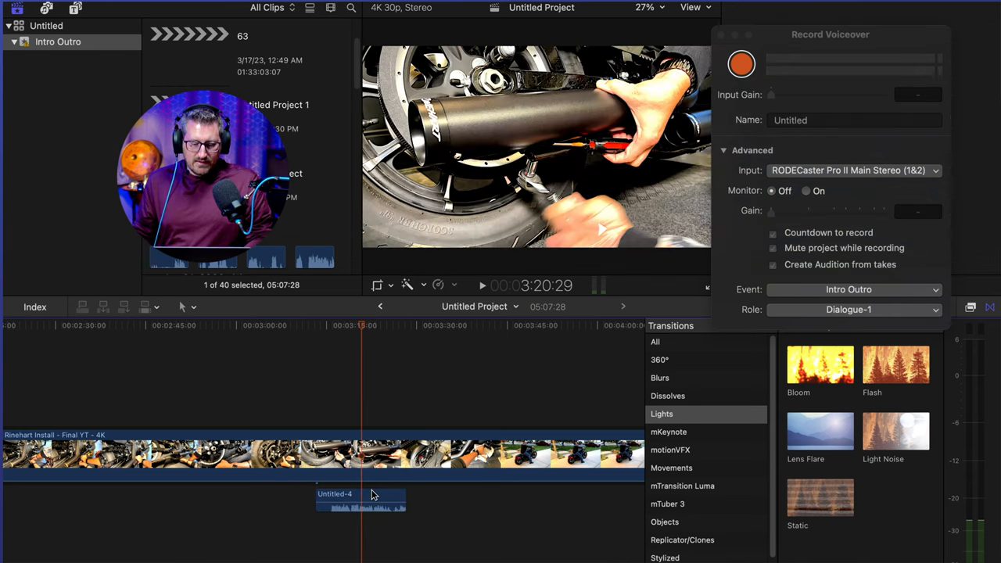
pyautogui.click(741, 63)
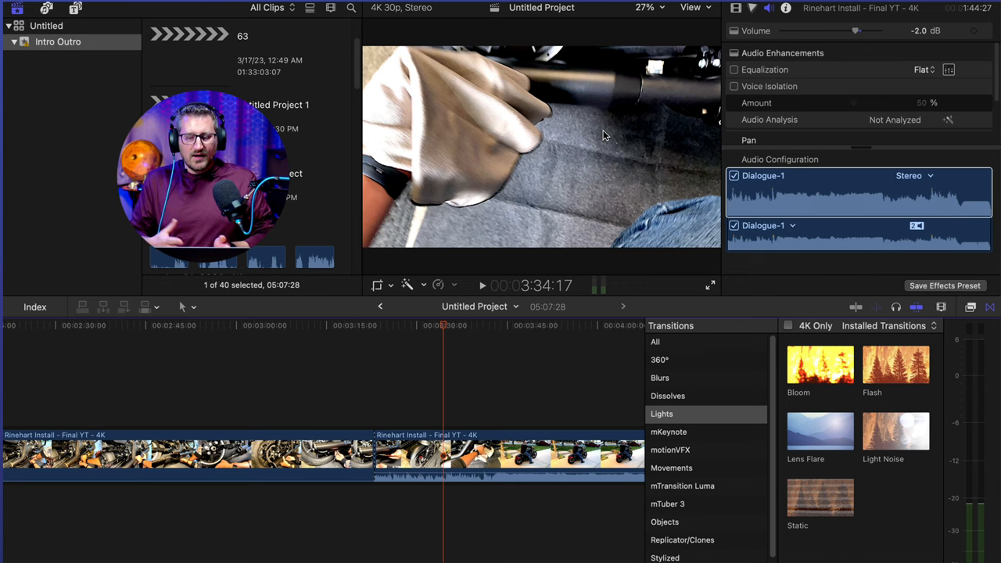
pyautogui.moveTo(703, 218)
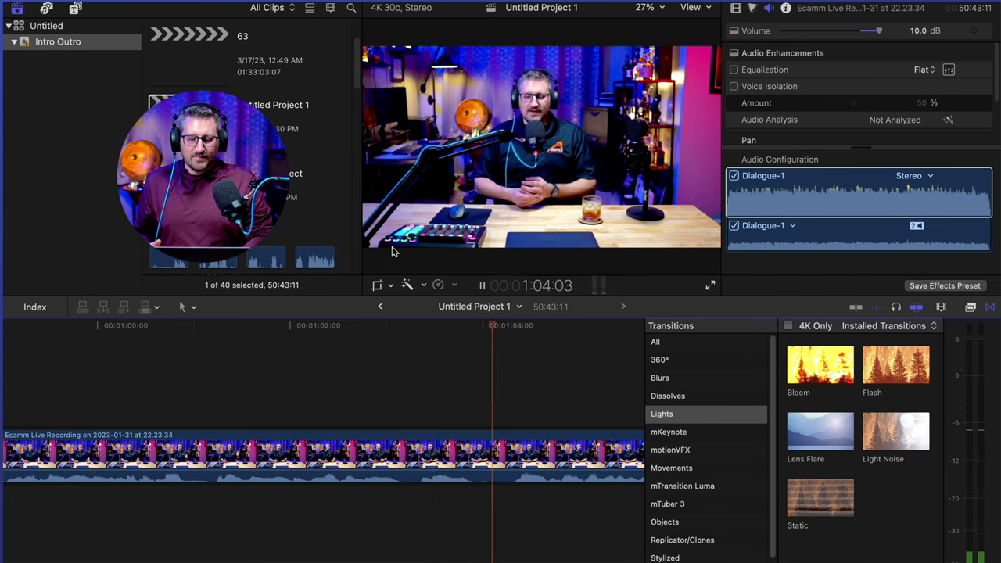
# Step: Pause the Ecamm Live recording and park the playhead near 1:01:02 where narration starts
pyautogui.click(481, 285)
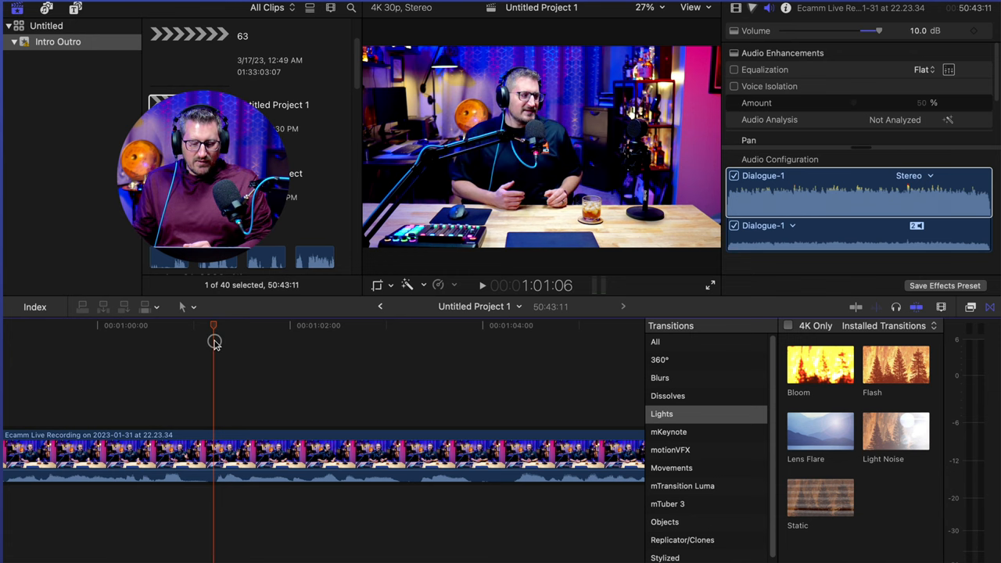
pyautogui.moveTo(213, 342); pyautogui.dragTo(206, 343)
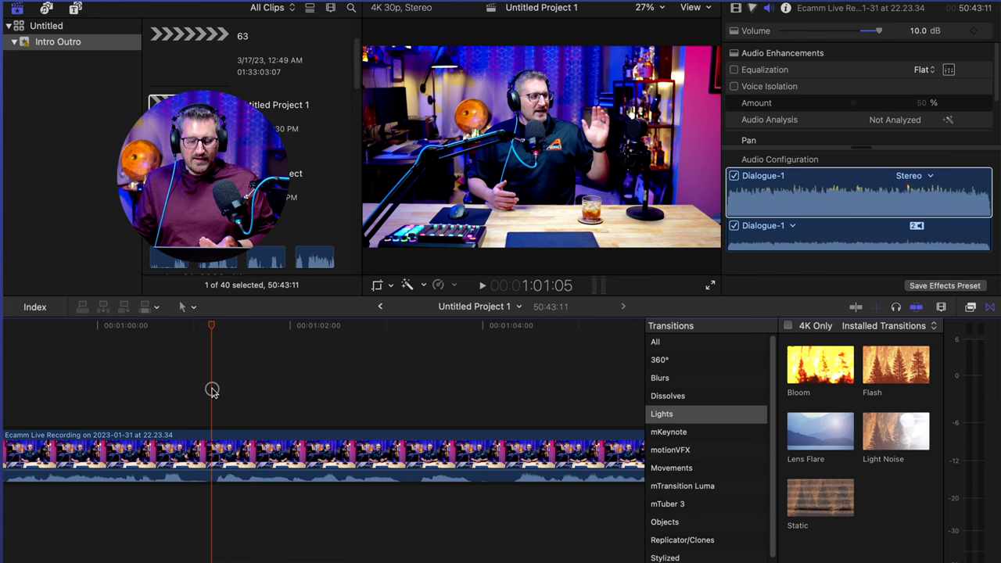
pyautogui.click(465, 413)
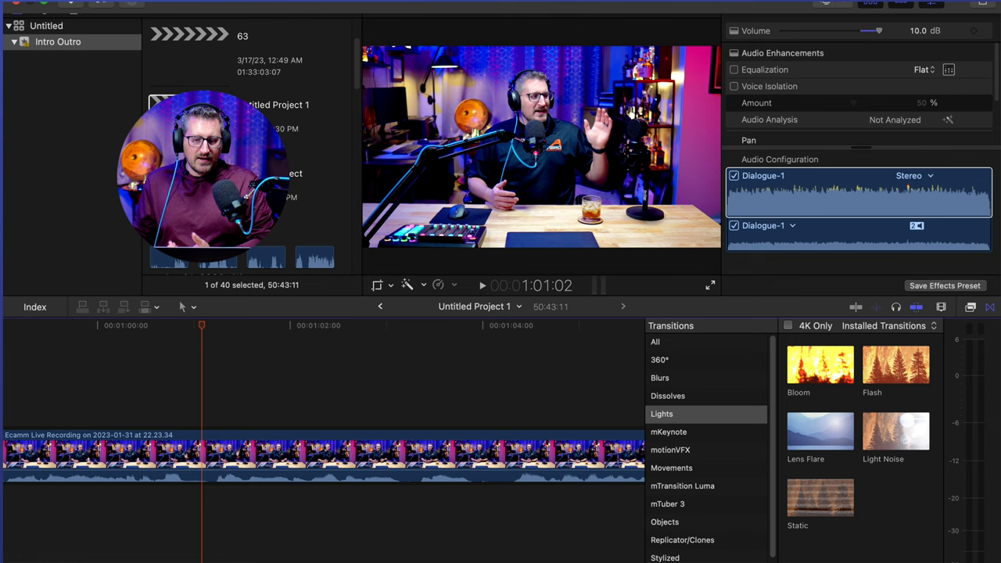
# Step: Bring up Record Voiceover from the Window menu with countdown, mute and audition takes on
pyautogui.click(422, 3)
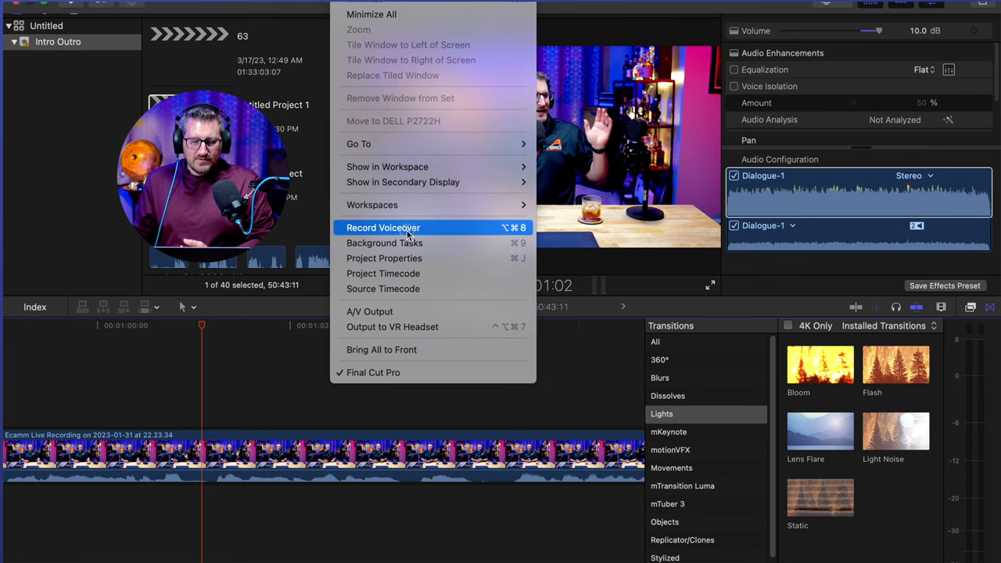
pyautogui.click(383, 228)
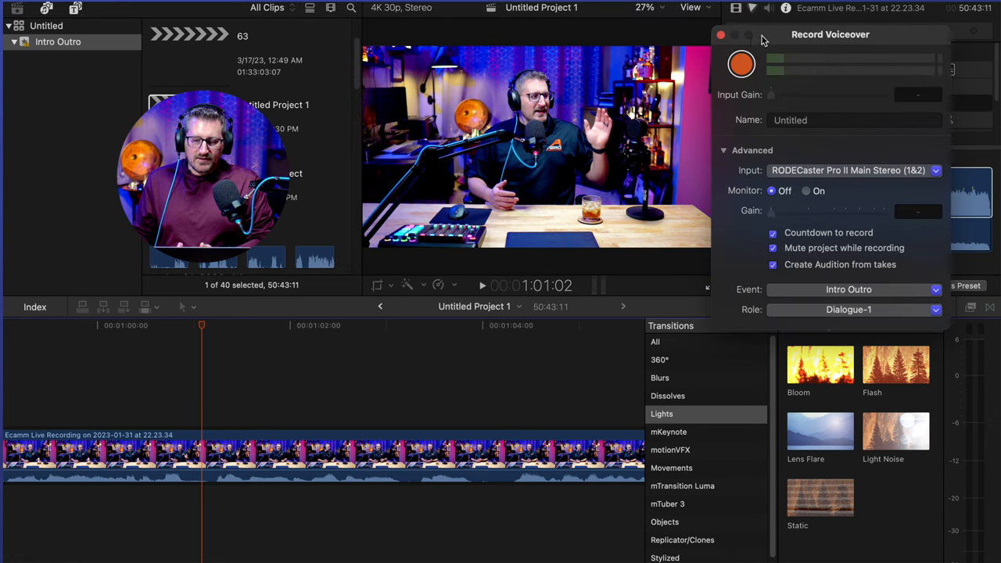
pyautogui.click(741, 64)
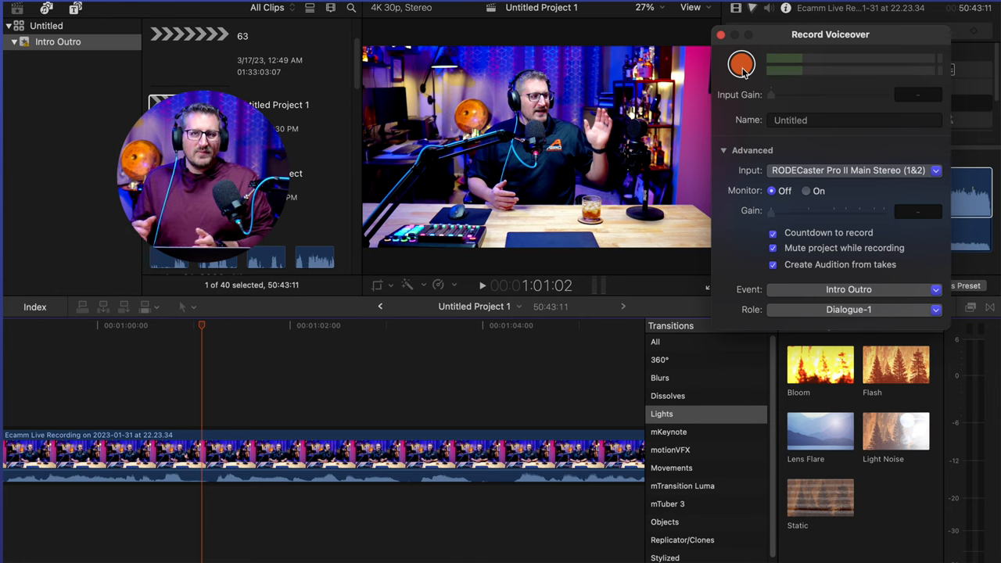
pyautogui.moveTo(741, 65)
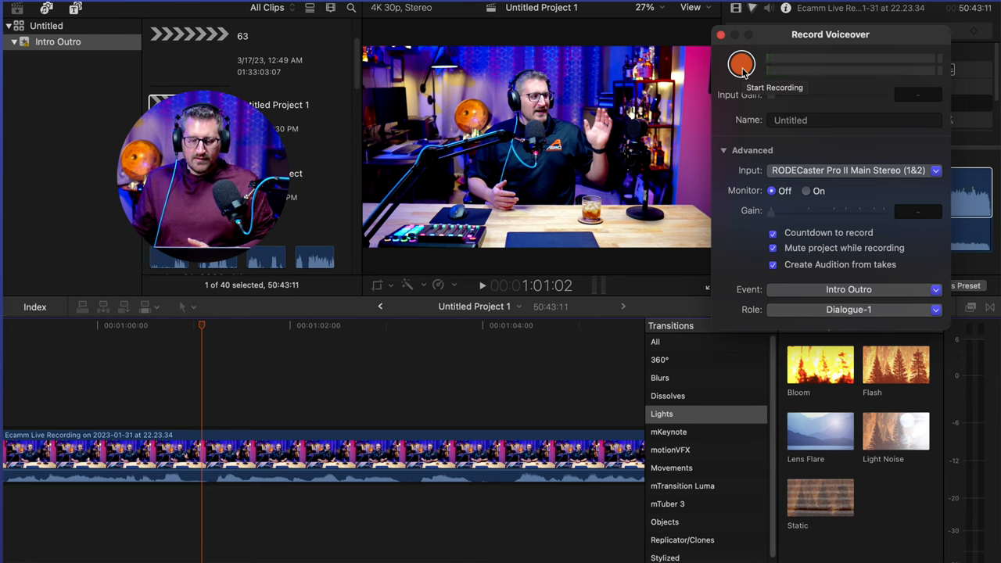
# Step: Record voiceover take Untitled-5 beneath the Ecamm Live footage
pyautogui.click(741, 64)
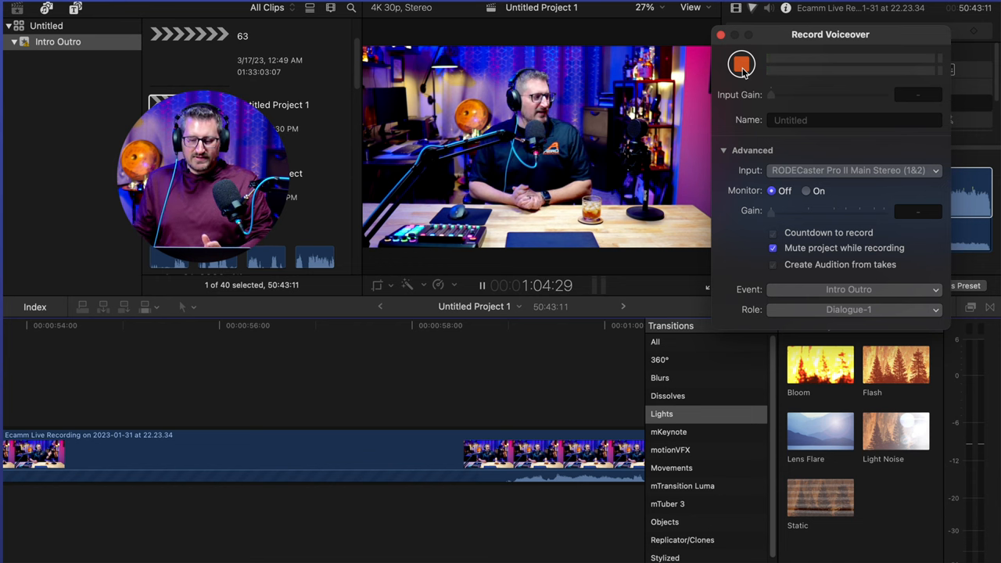
pyautogui.click(741, 64)
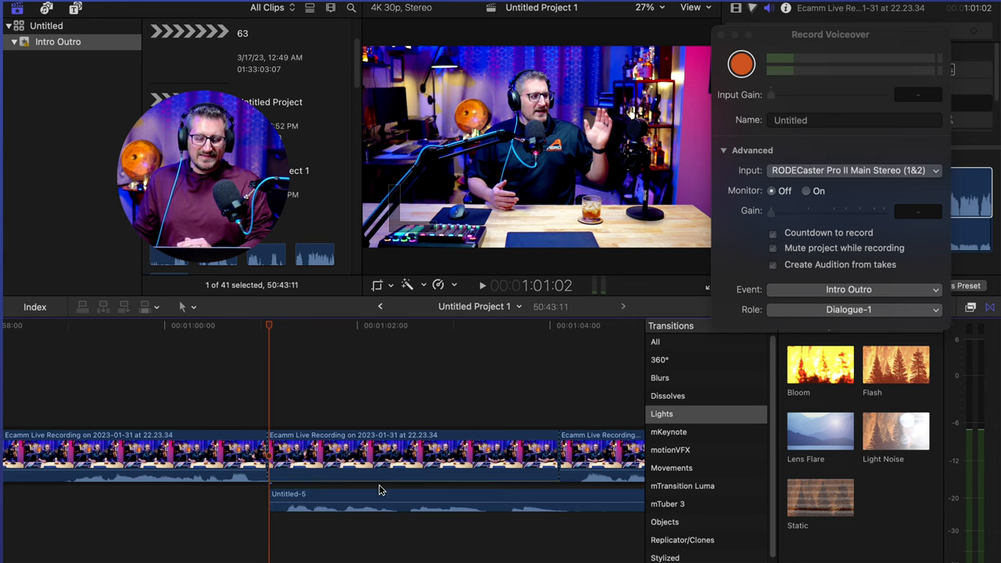
pyautogui.moveTo(383, 480)
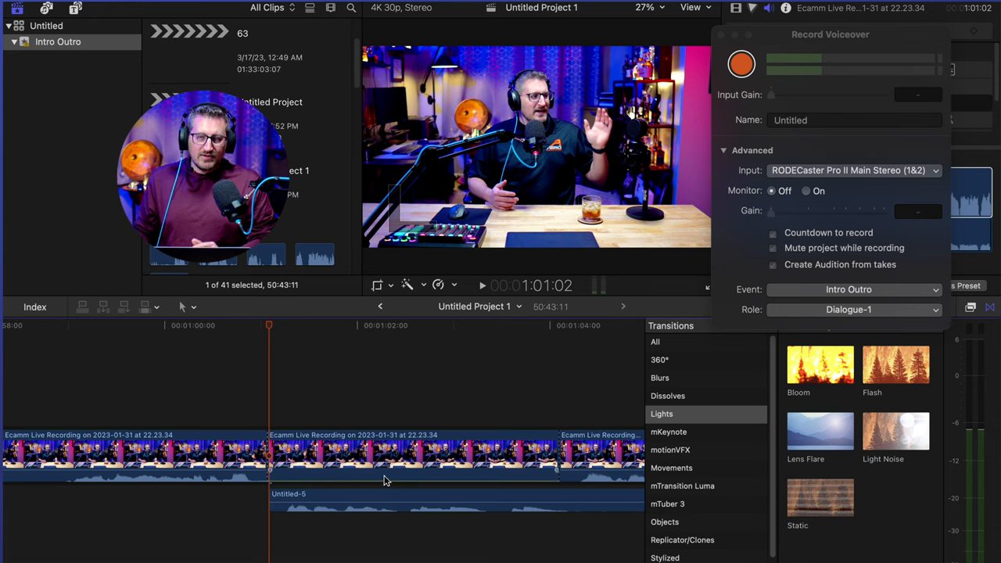